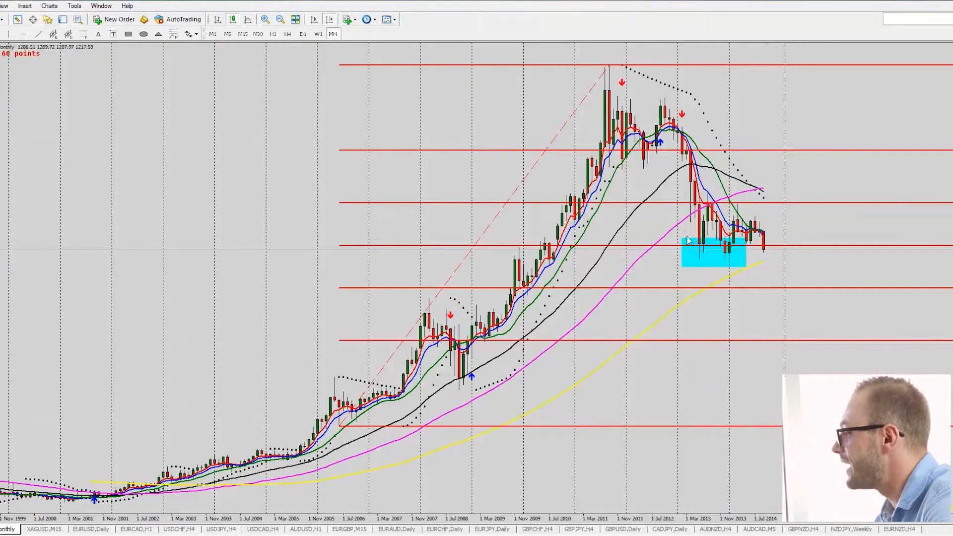
pyautogui.moveTo(733, 258)
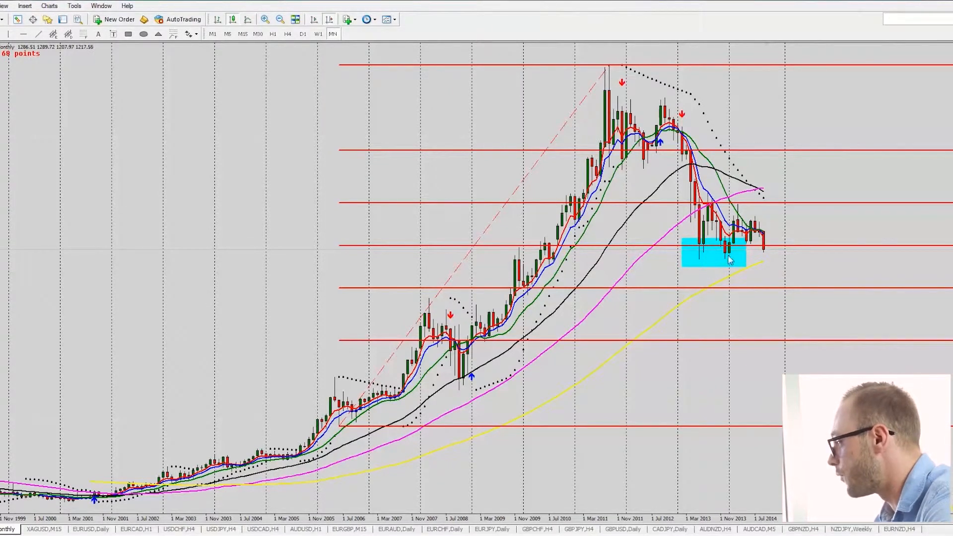
pyautogui.moveTo(102, 65)
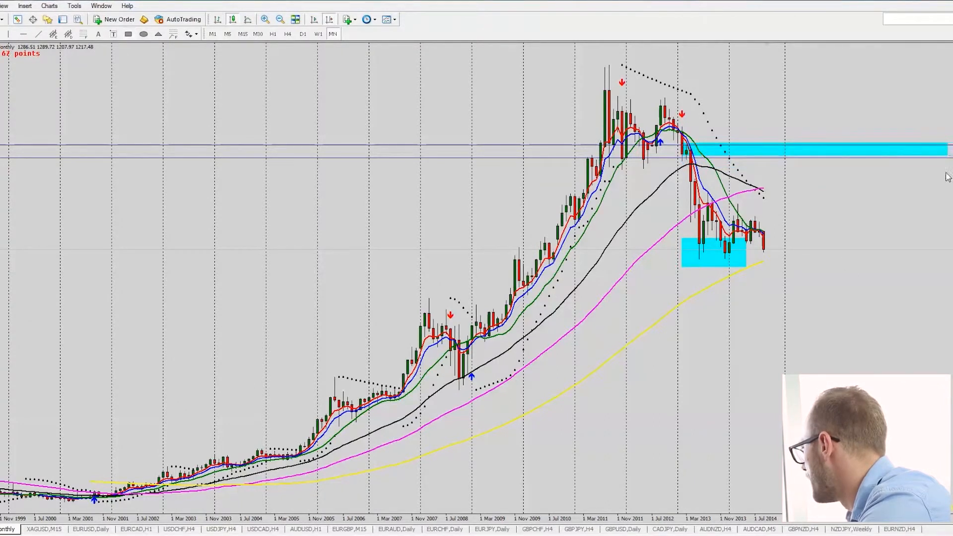
pyautogui.moveTo(745, 132)
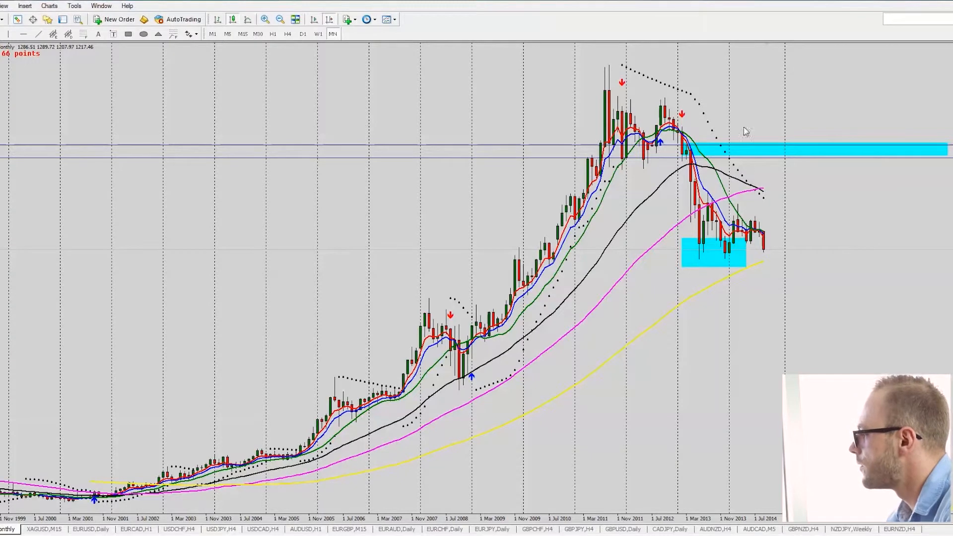
pyautogui.moveTo(551, 214)
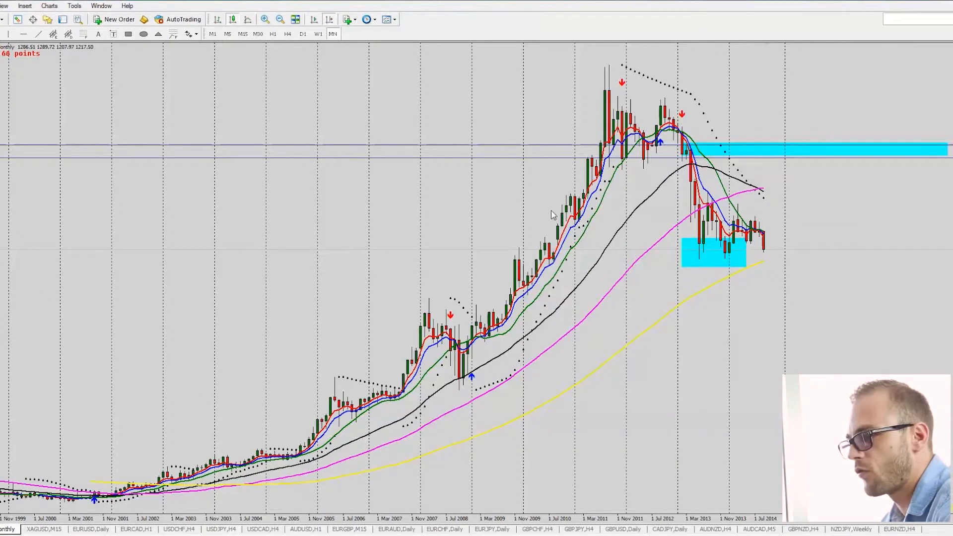